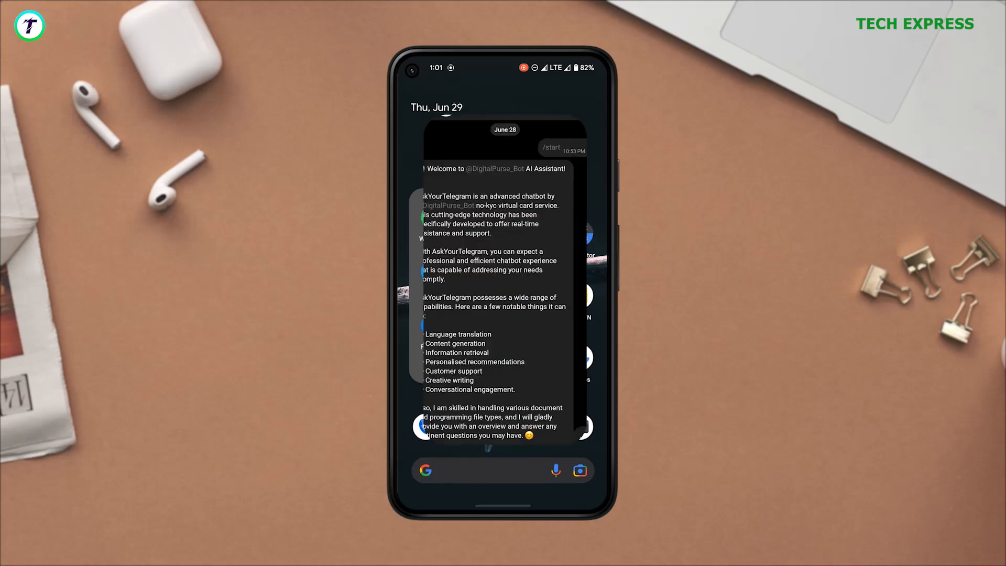
Open the AskYourTelegram bot chat and scroll through its welcome message
{"action": "left_click", "coordinate": [503, 282]}
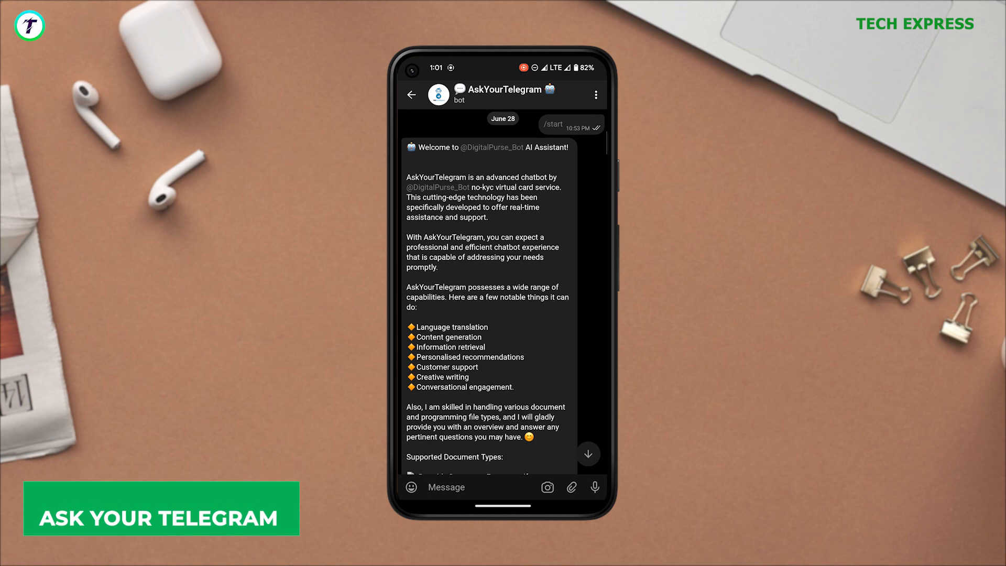
{"action": "scroll", "scroll_direction": "down", "scroll_amount": 3}
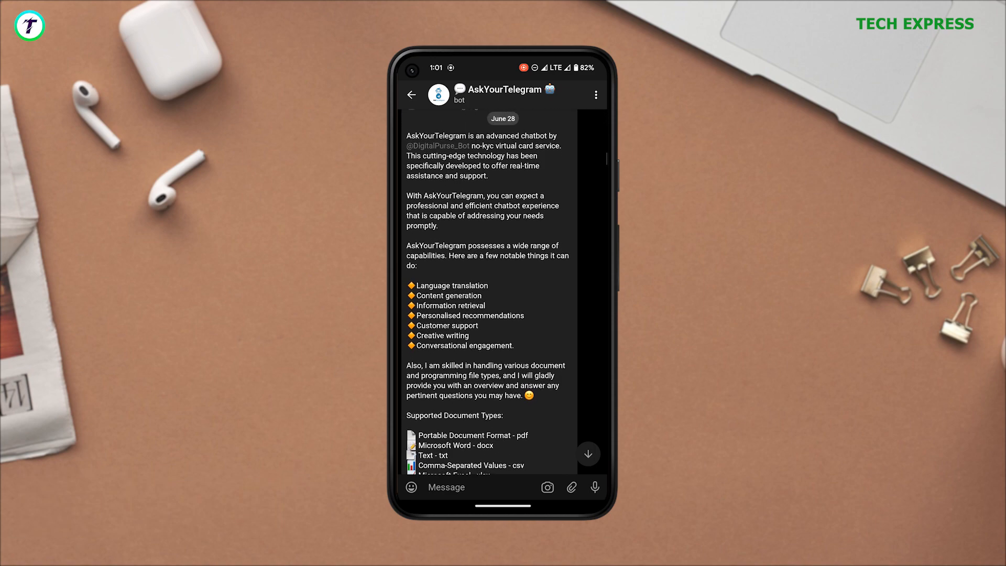
{"action": "scroll", "scroll_direction": "down", "scroll_amount": 3}
{"action": "type", "text": "Hey summarize this for me \""}
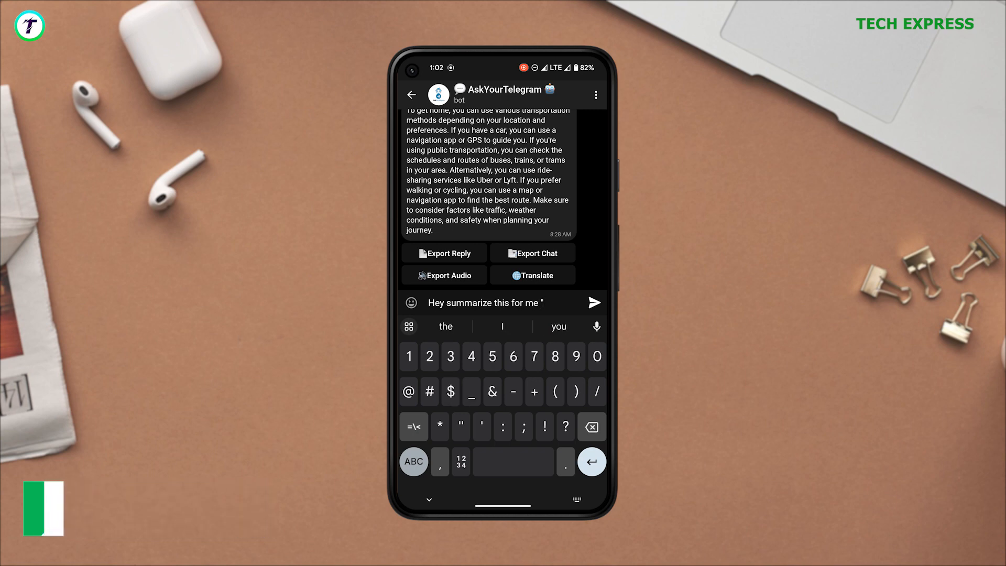
Send 'Hey summarize this for me' to the bot and get its summary as audio
{"action": "left_click", "coordinate": [593, 302]}
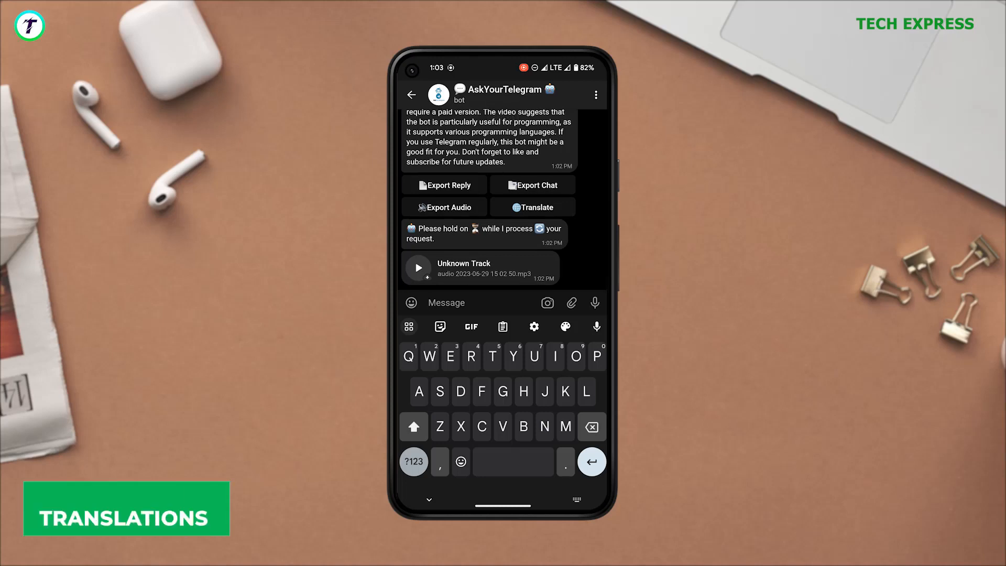
Translate the bot's summary into Hindi
{"action": "left_click", "coordinate": [532, 206]}
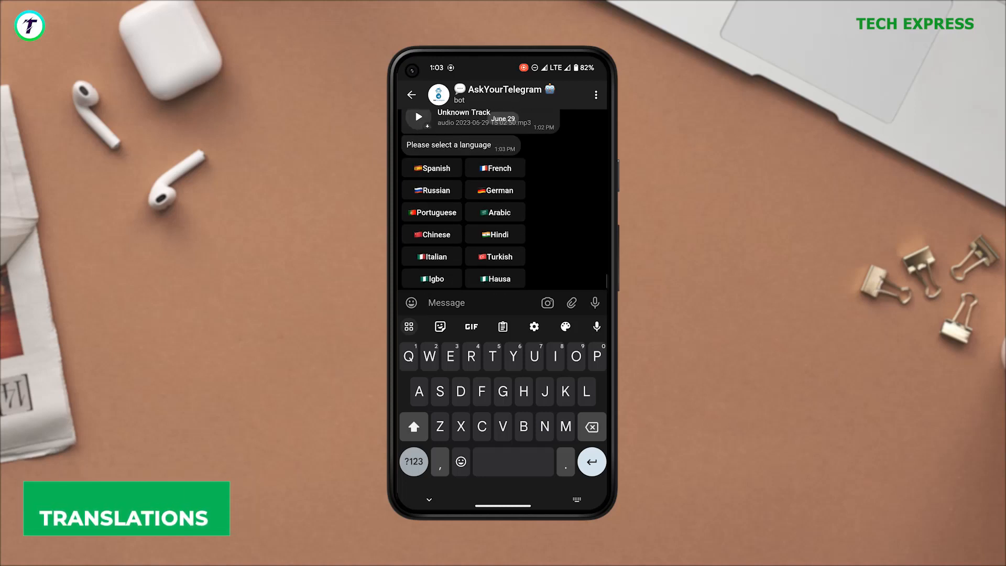
{"action": "scroll", "scroll_direction": "up", "scroll_amount": 3}
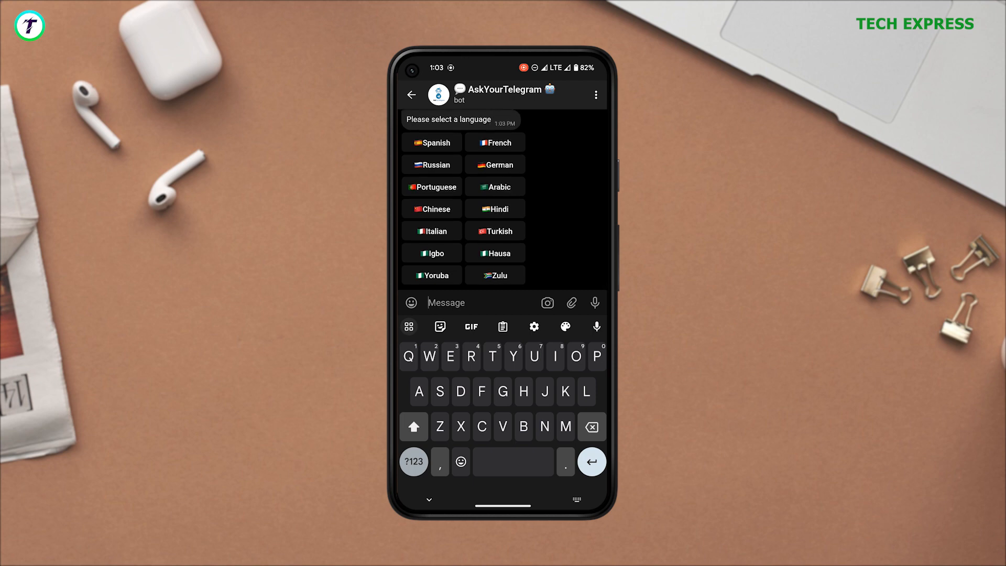
{"action": "left_click", "coordinate": [494, 208]}
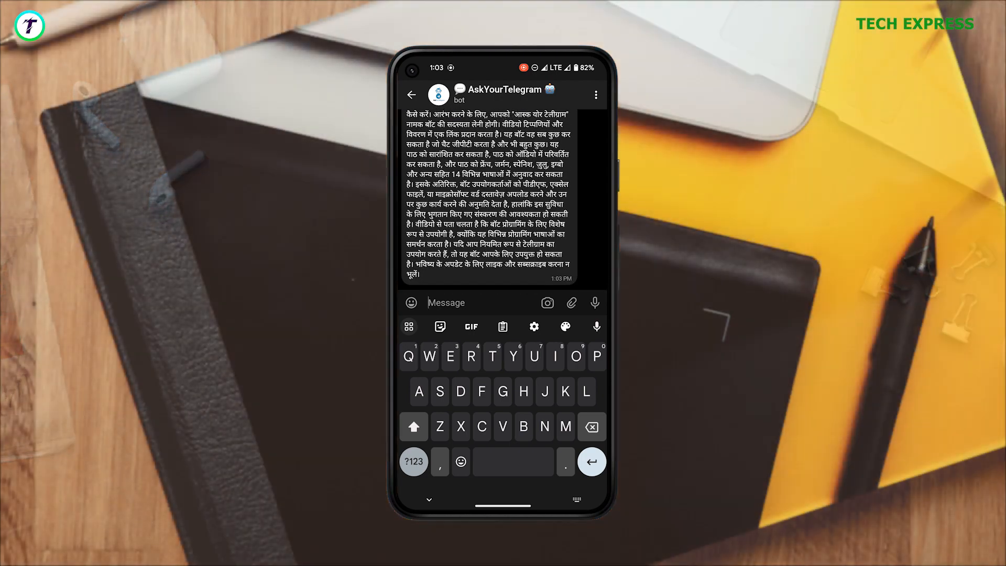
Type a question asking the bot for basic login screen code
{"action": "type", "text": "What's t"}
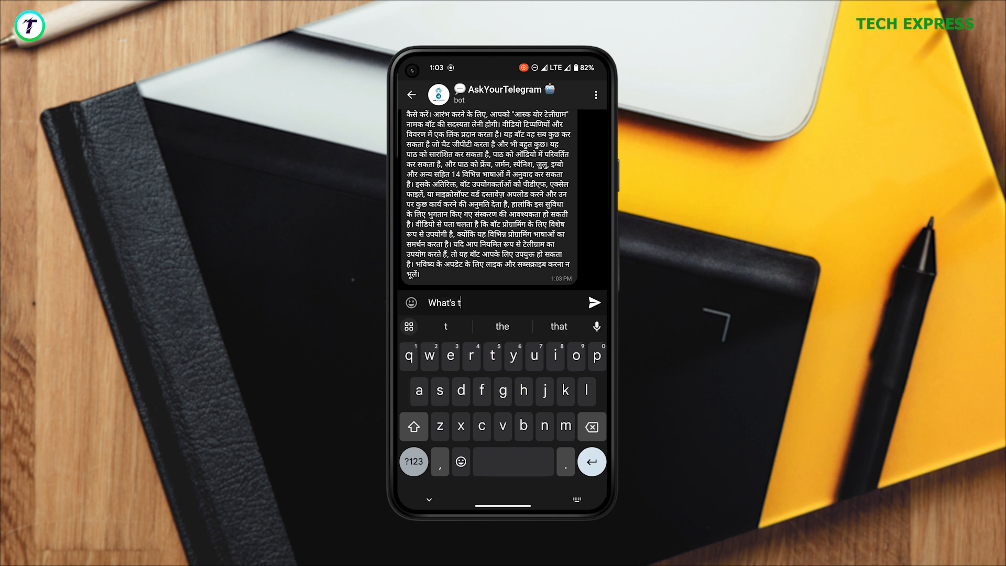
{"action": "type", "text": "he vasu"}
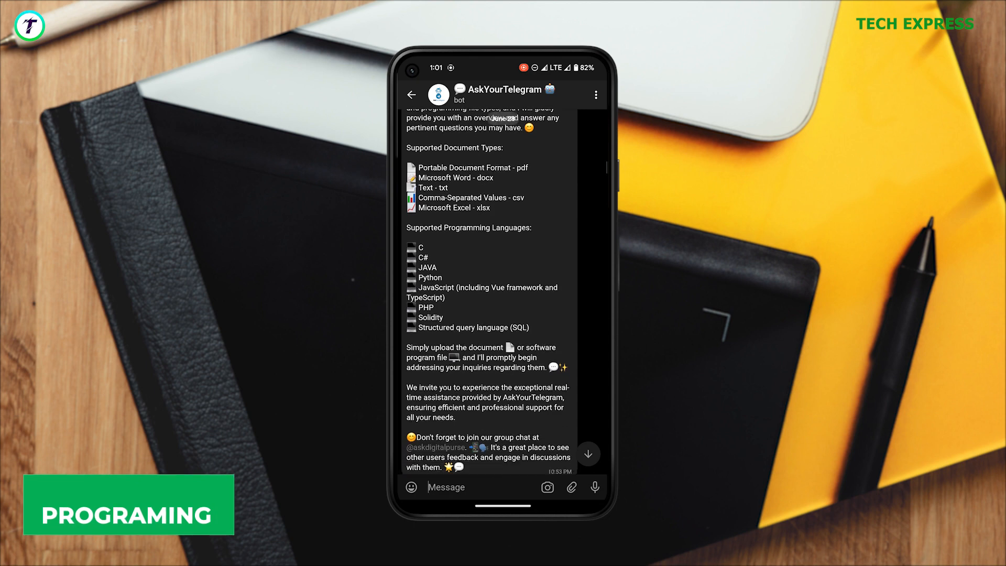
{"action": "scroll", "scroll_direction": "down", "scroll_amount": 3}
{"action": "type", "text": "What's the basic code for a login screen like that if"}
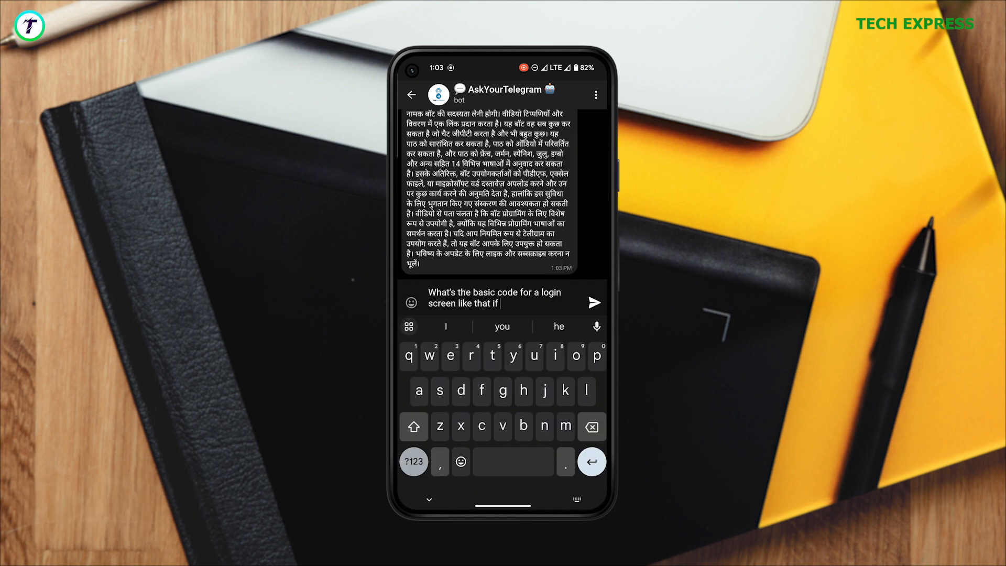
Send the login-screen question and review the bot's HTML and CSS reply
{"action": "left_click", "coordinate": [593, 303]}
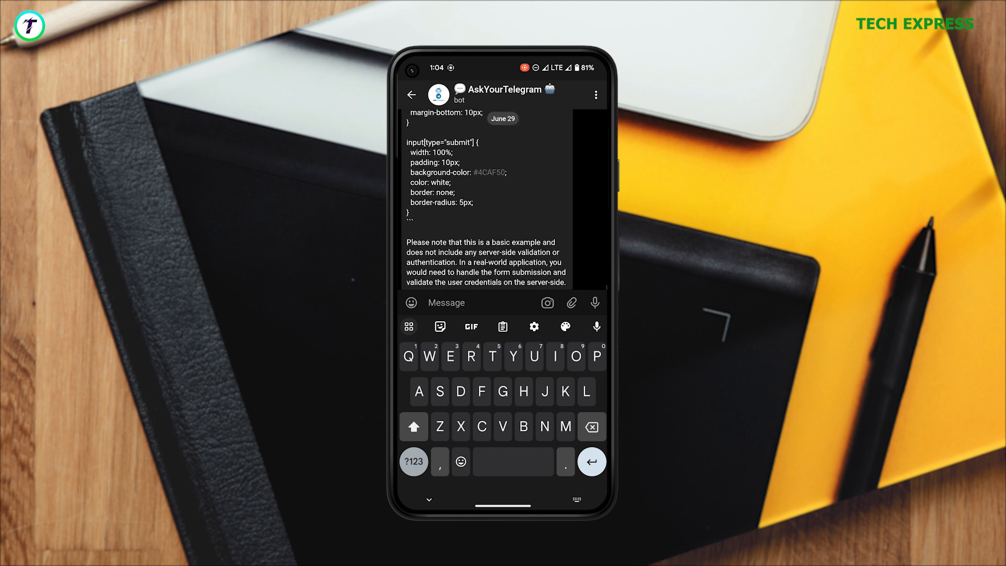
{"action": "scroll", "scroll_direction": "up", "scroll_amount": 3}
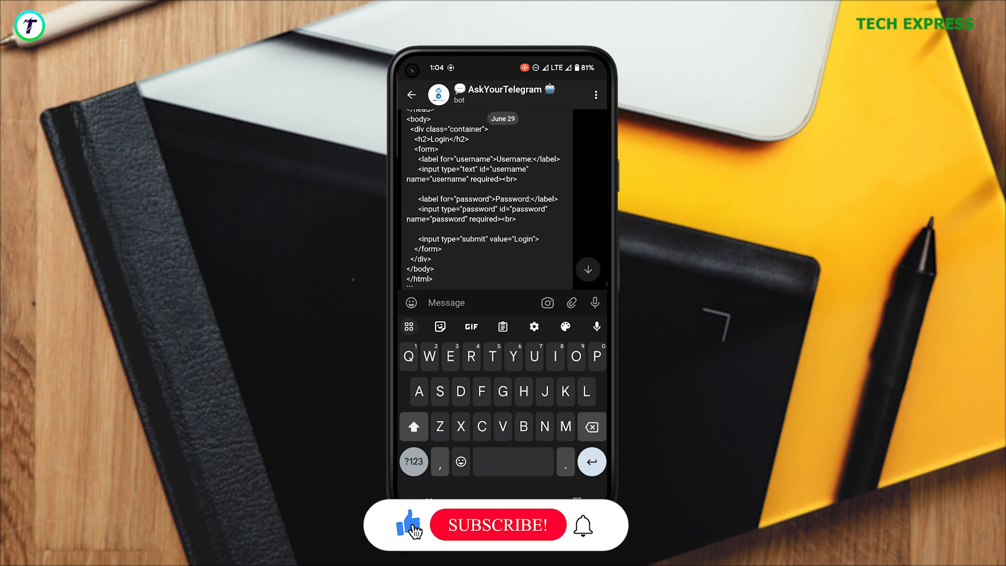